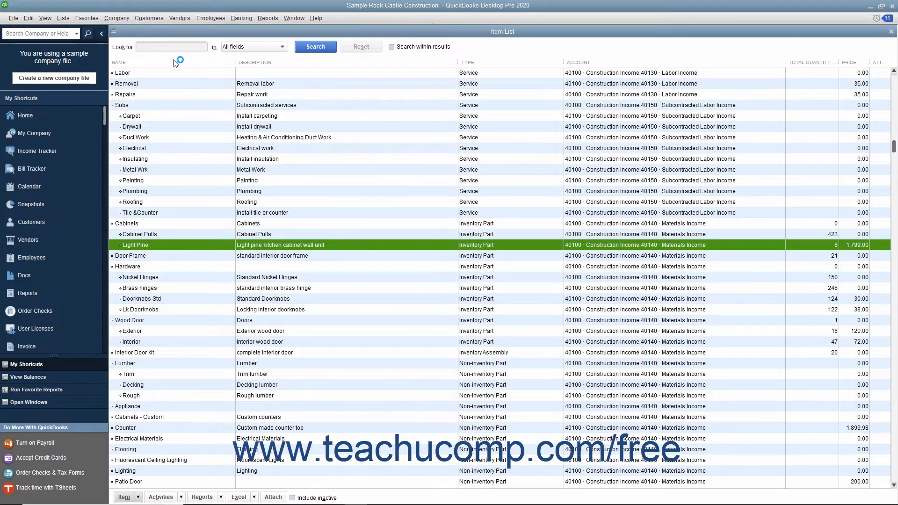
# Choose Vendors > Receive Items to start a blank item receipt
pyautogui.click(179, 18)
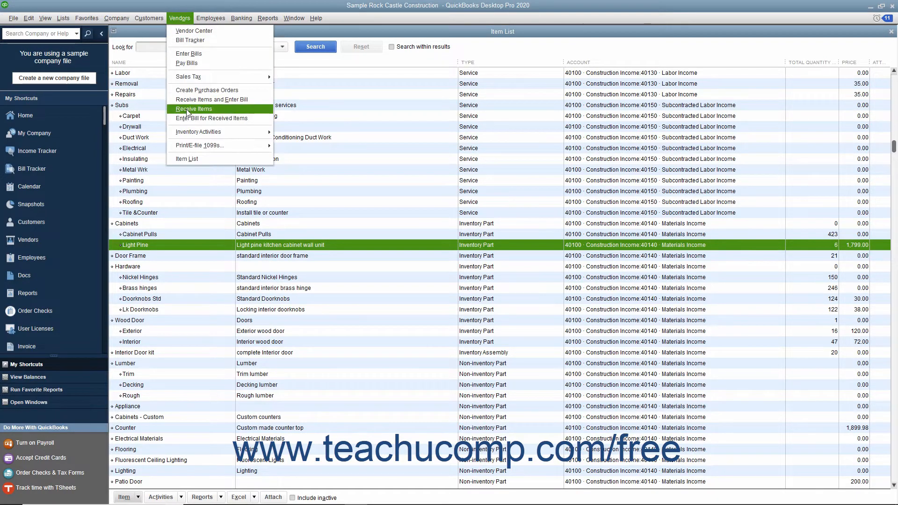
pyautogui.click(188, 53)
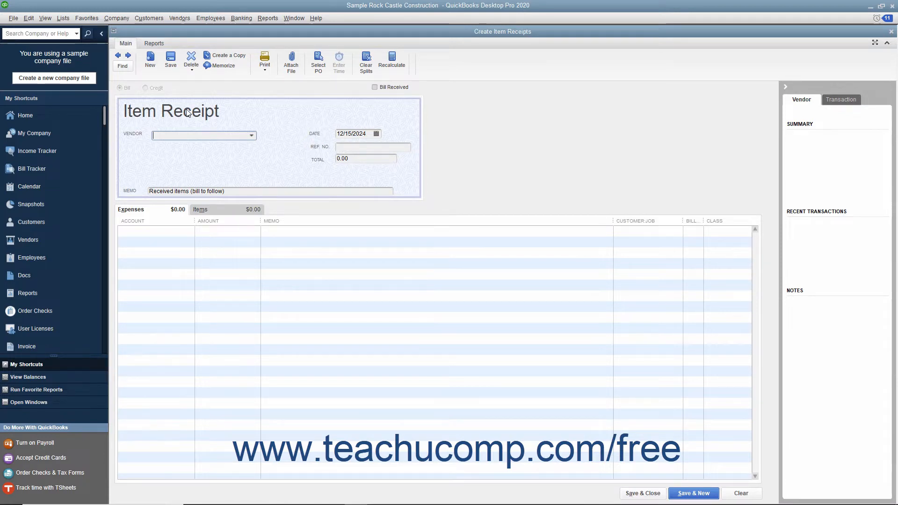
pyautogui.moveTo(255, 142)
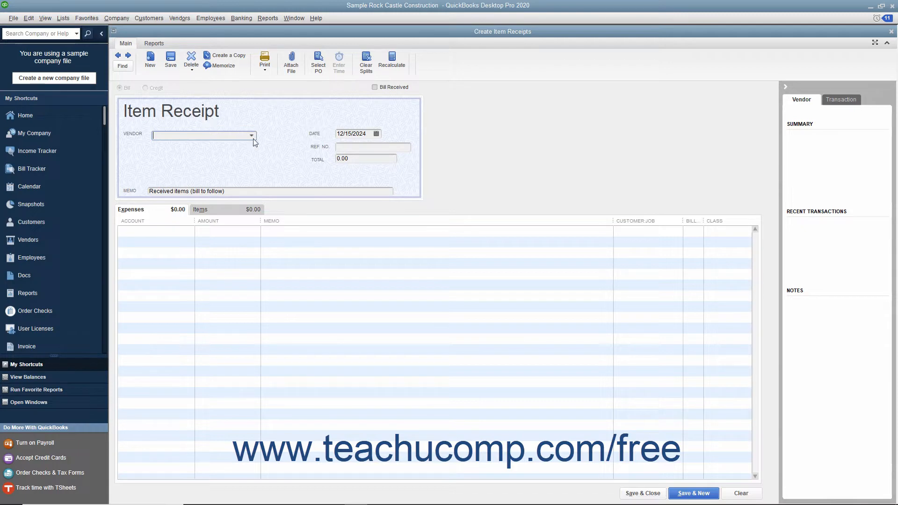
# Pick Patton Hardware Supplies as vendor and accept receiving against its open POs
pyautogui.click(251, 135)
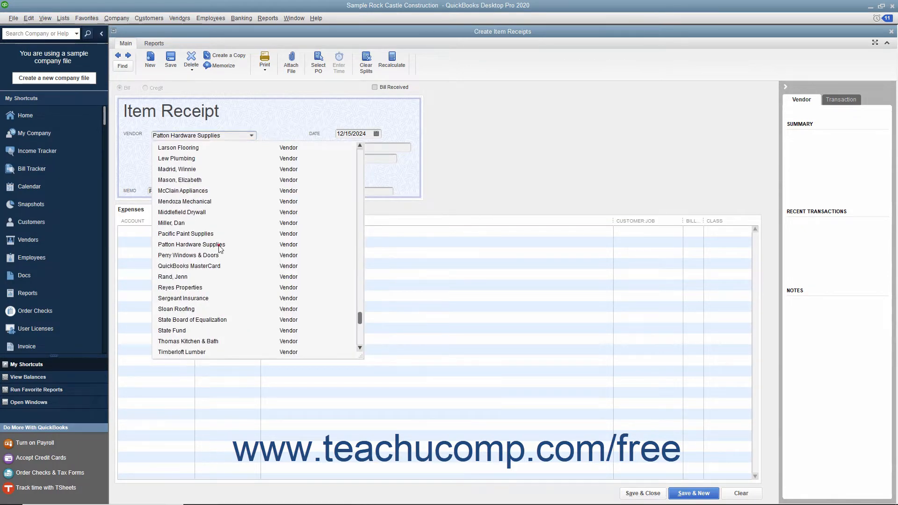
pyautogui.click(192, 245)
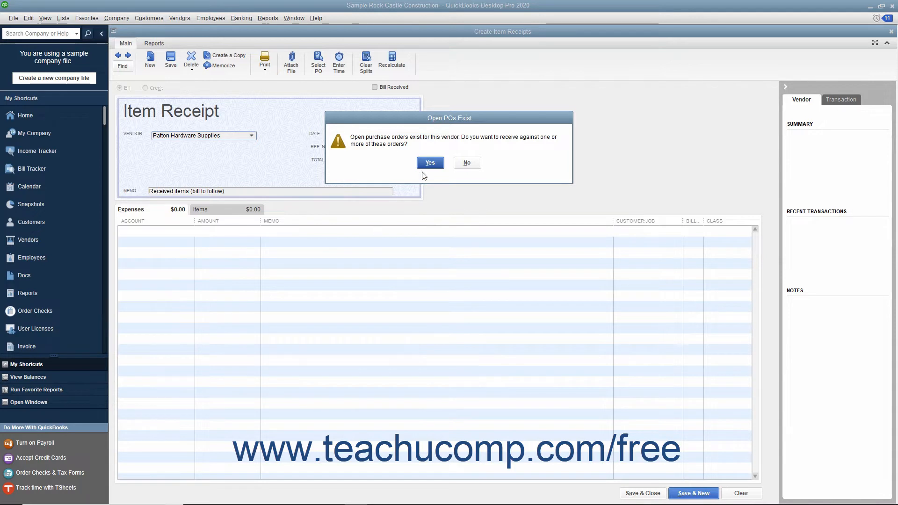
pyautogui.click(429, 162)
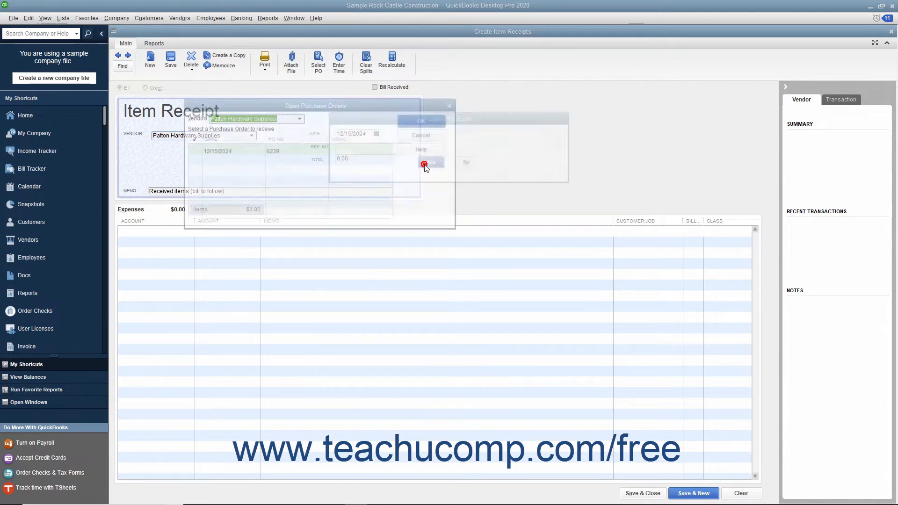
# Receive PO 6239, loading 4 Cabinets Light Pine at $1,500 each ($6,000)
pyautogui.click(424, 164)
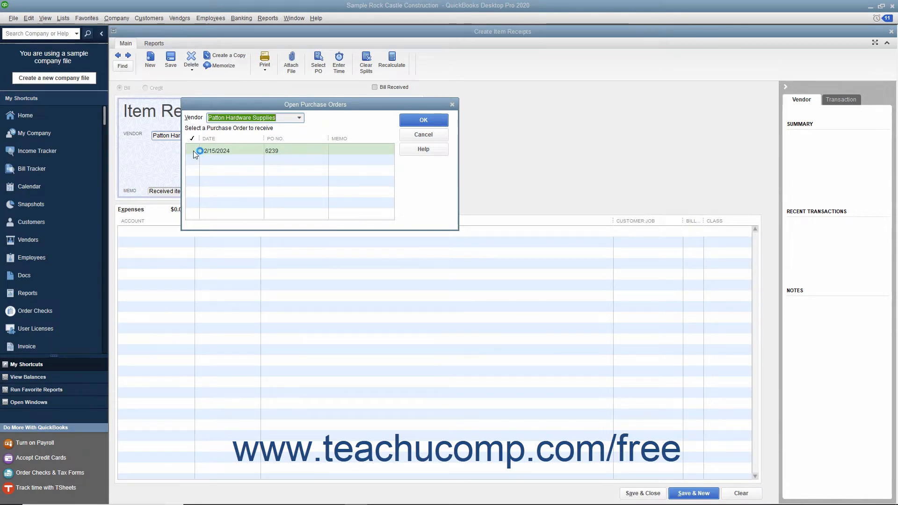
pyautogui.click(192, 150)
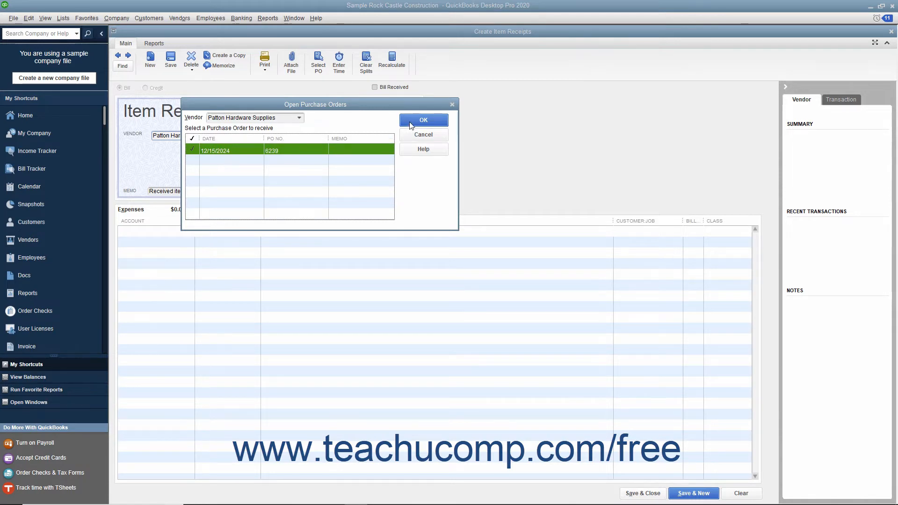
pyautogui.click(423, 120)
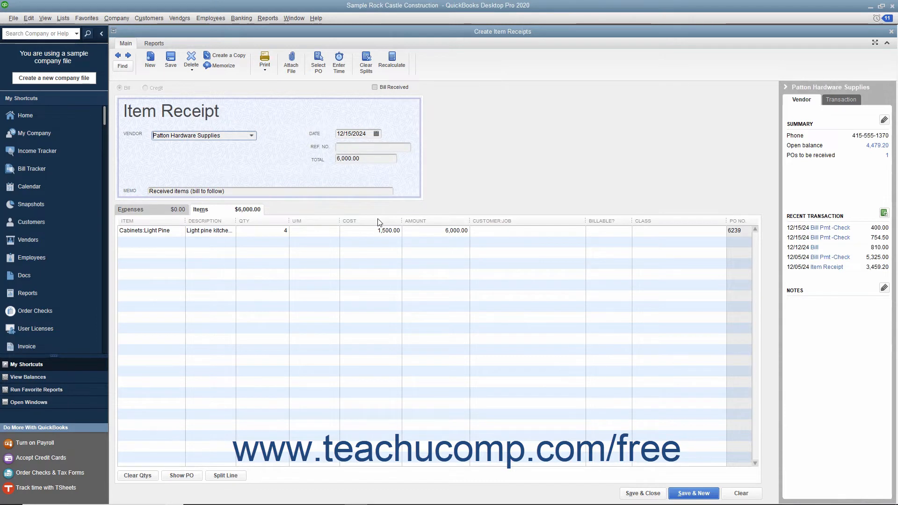
pyautogui.moveTo(298, 227)
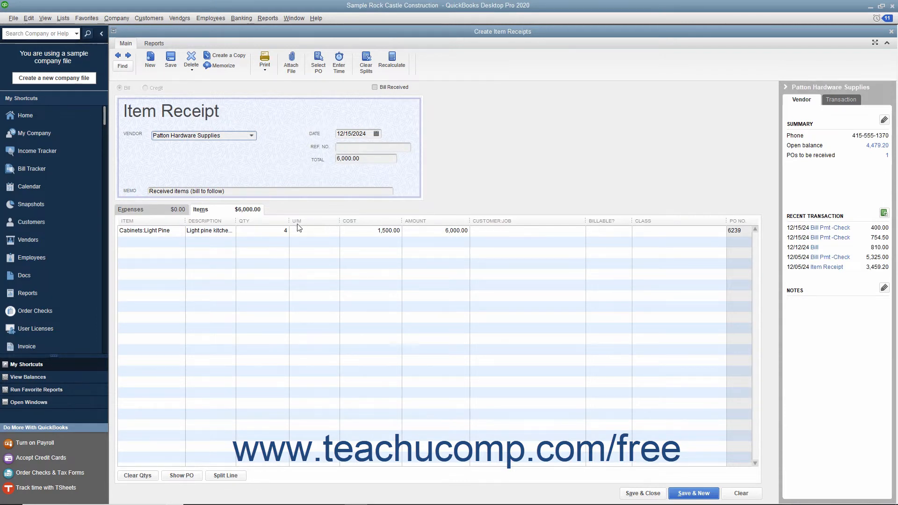
pyautogui.click(263, 230)
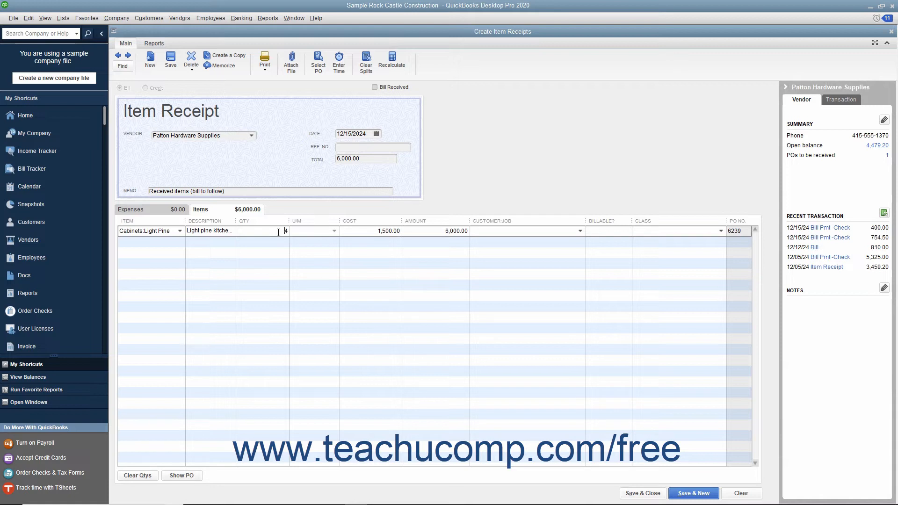
pyautogui.moveTo(342, 126)
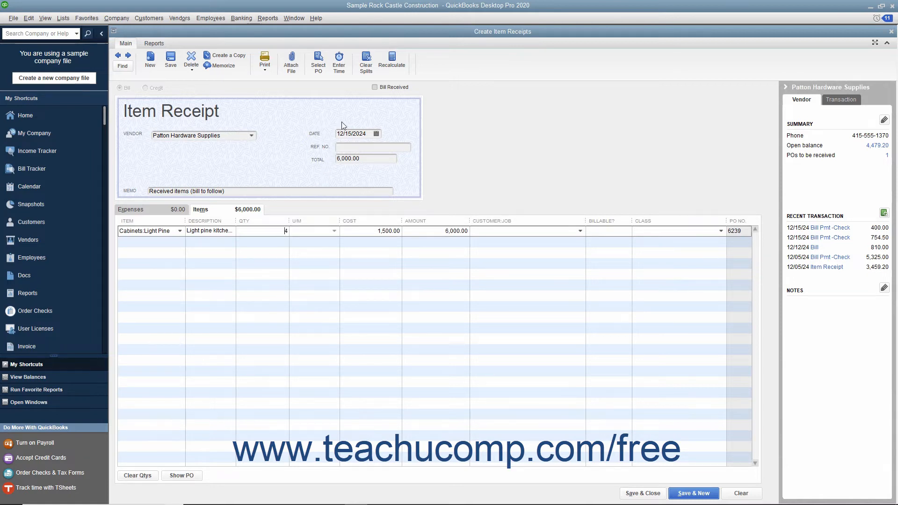
pyautogui.moveTo(353, 100)
pyautogui.write('- cabinets')
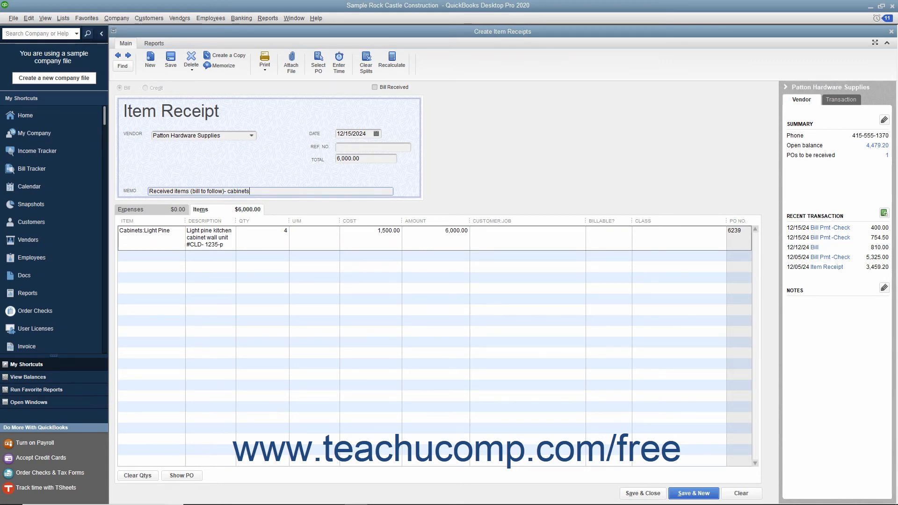
pyautogui.moveTo(643, 493)
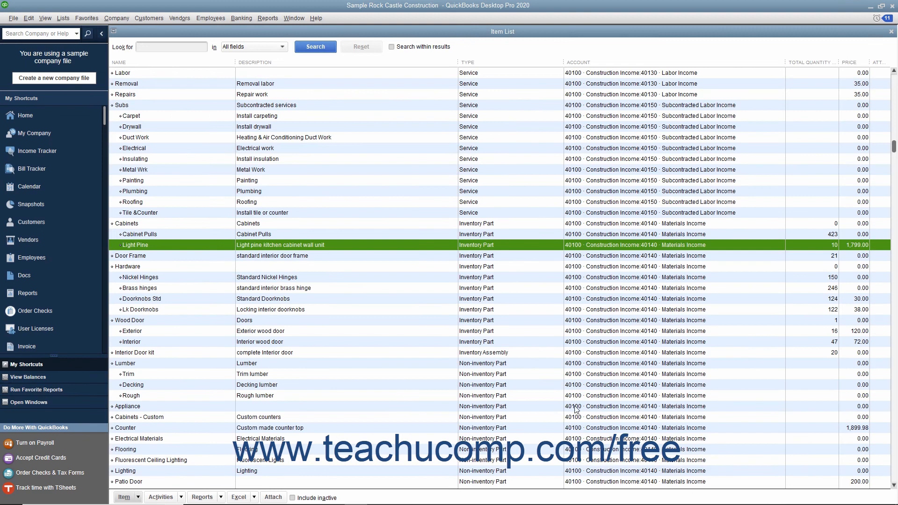
pyautogui.moveTo(563, 383)
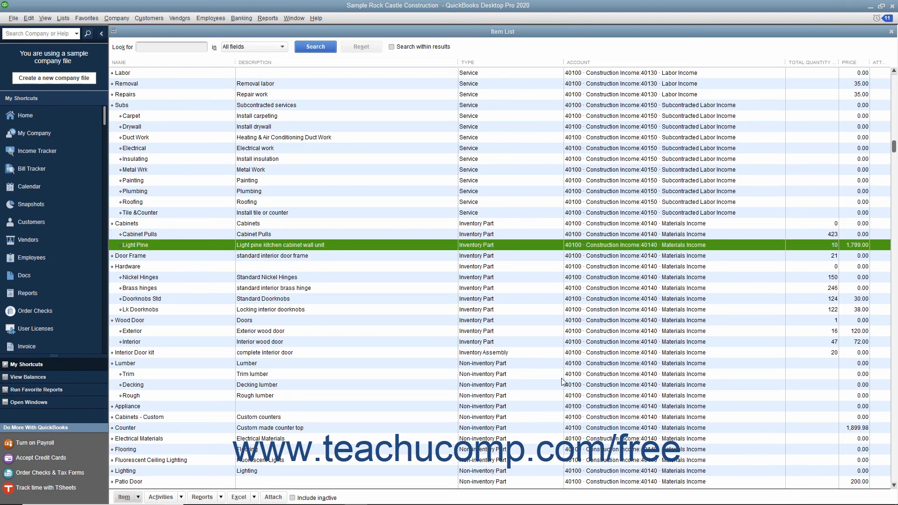